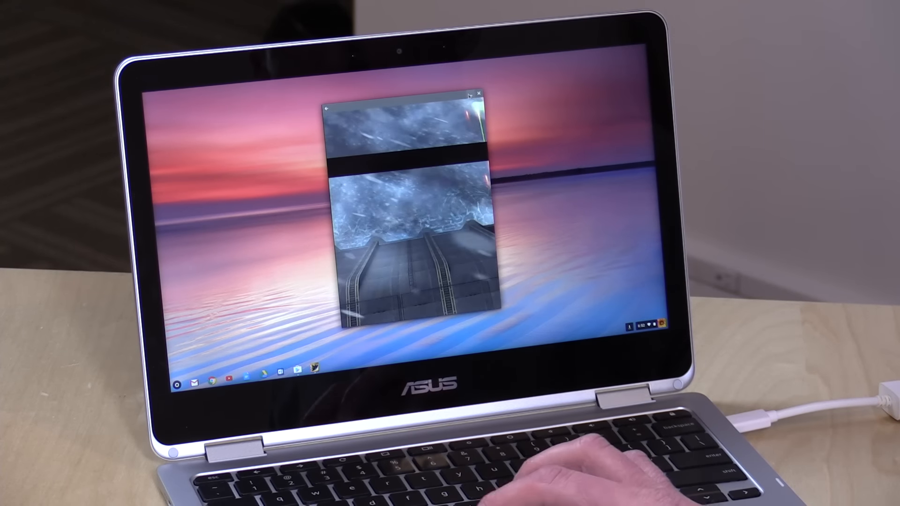
- Bring up the Chrome OS app launcher listing installed Android apps like Kodi and Play Store
click(477, 93)
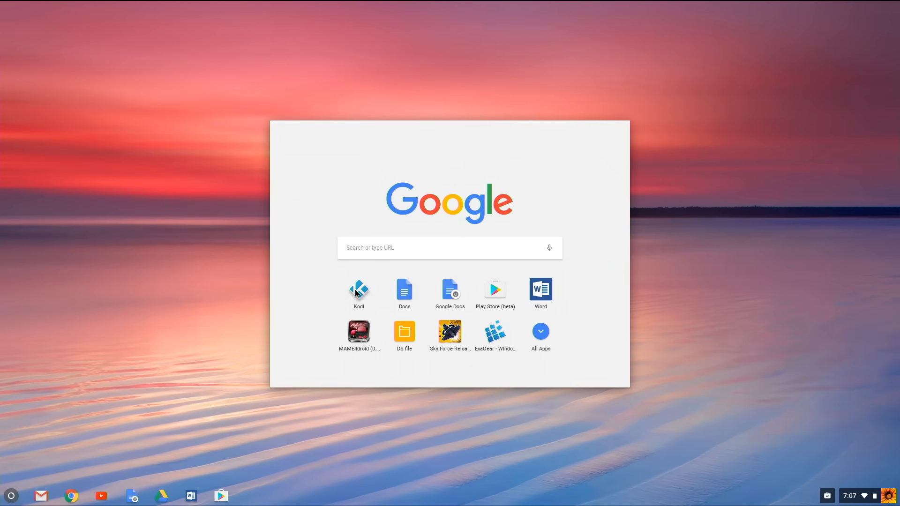
- Launch Kodi from the launcher and maximize its window to fill the screen
click(358, 289)
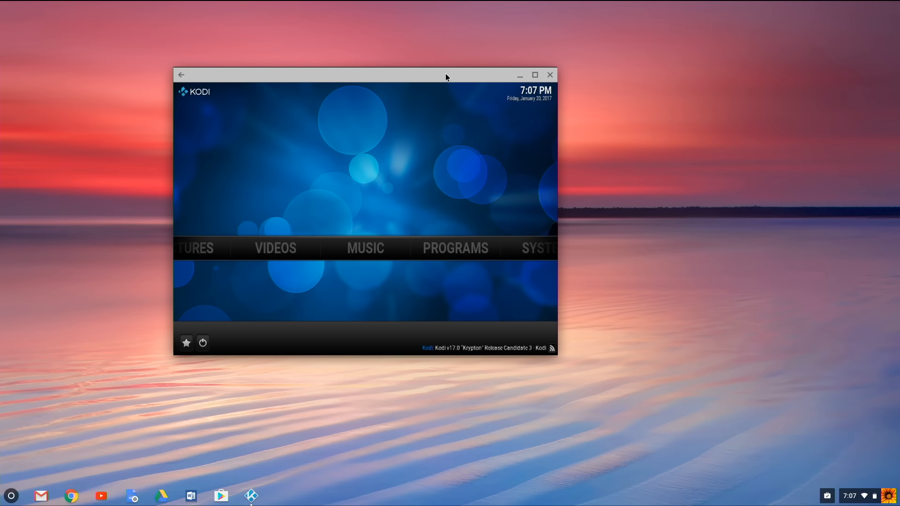
click(533, 75)
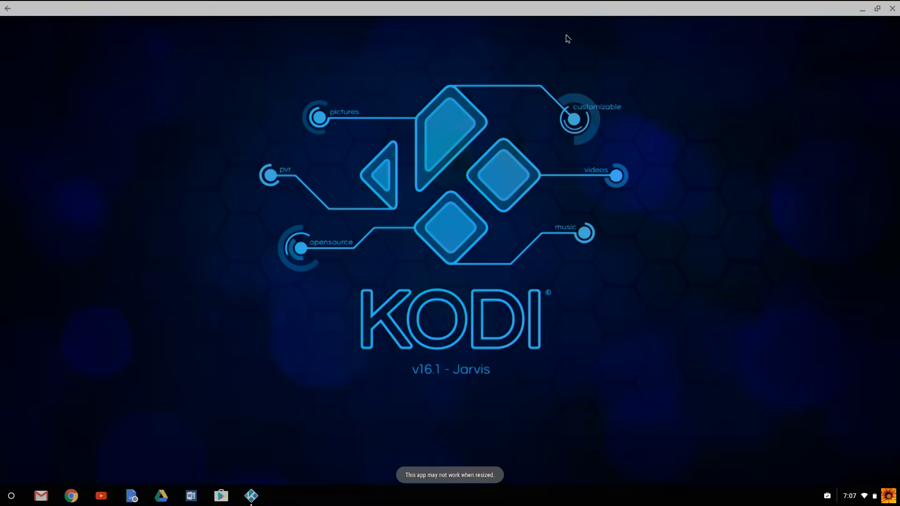